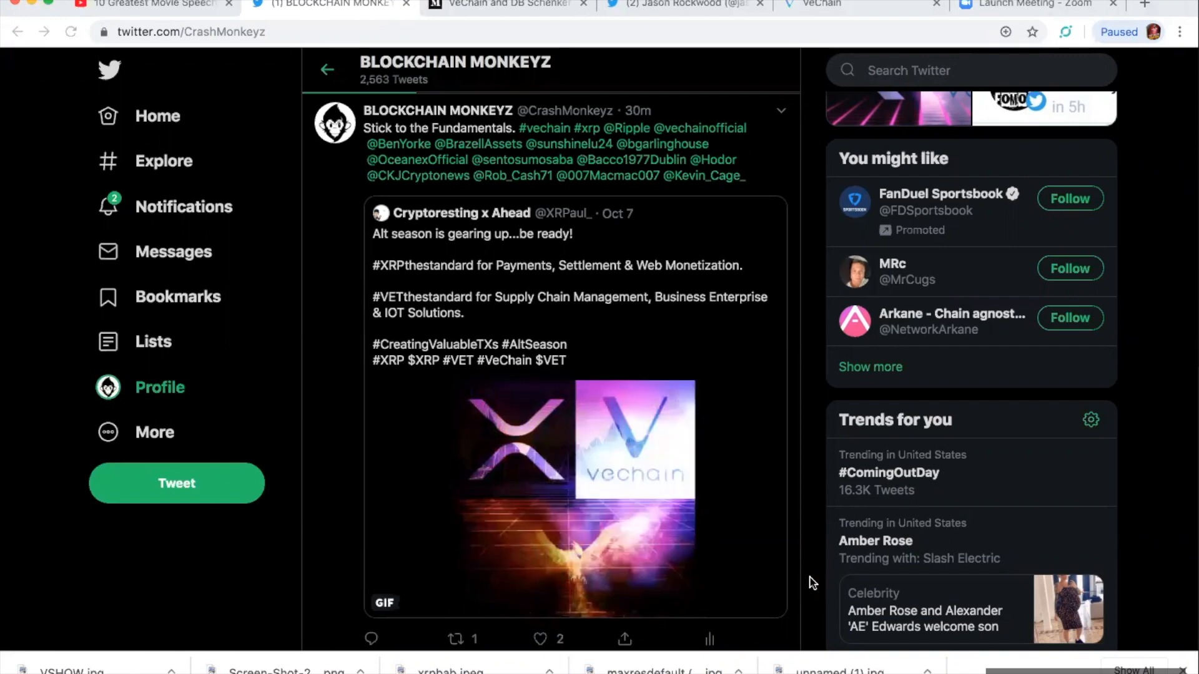
Scroll the Blockchain Monkeyz timeline to the tweet quoting Crypto Fundamentals on the infrastructure report.
scroll(down, 3)
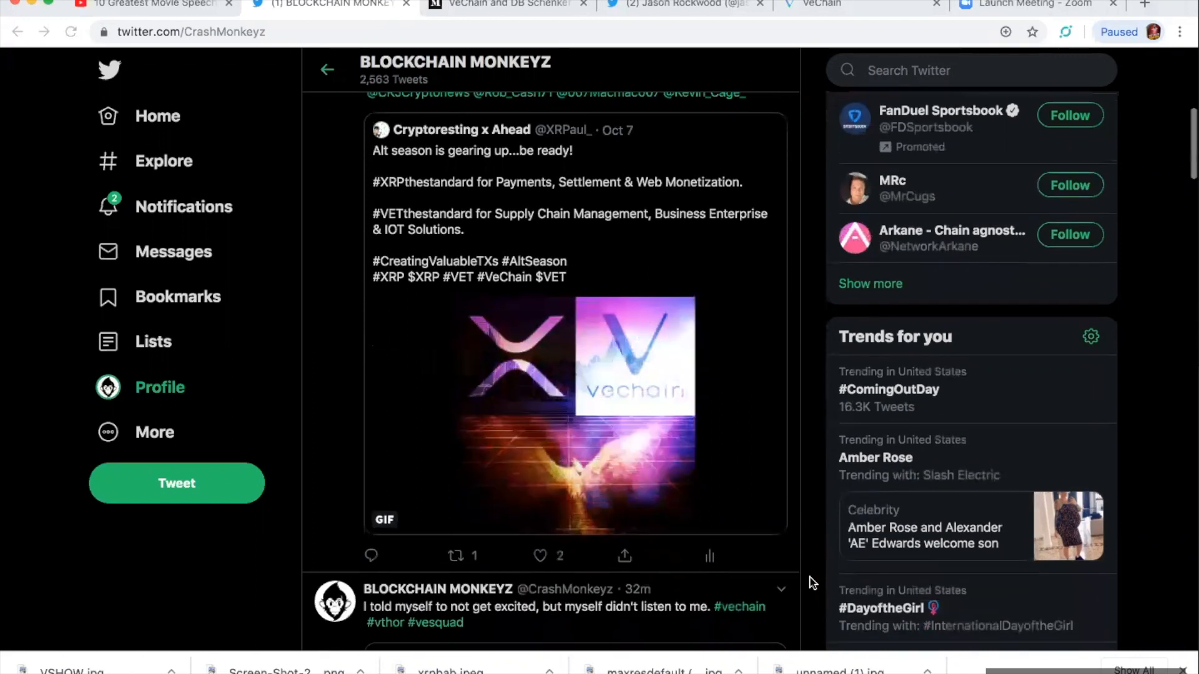
scroll(down, 3)
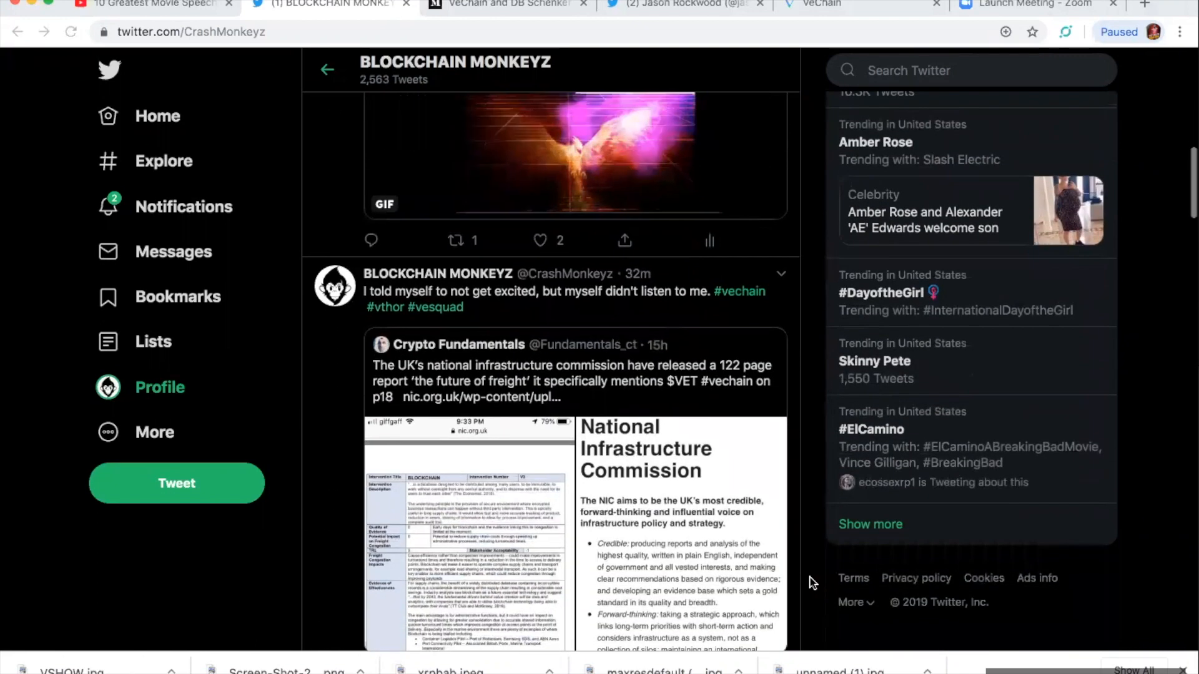
scroll(down, 3)
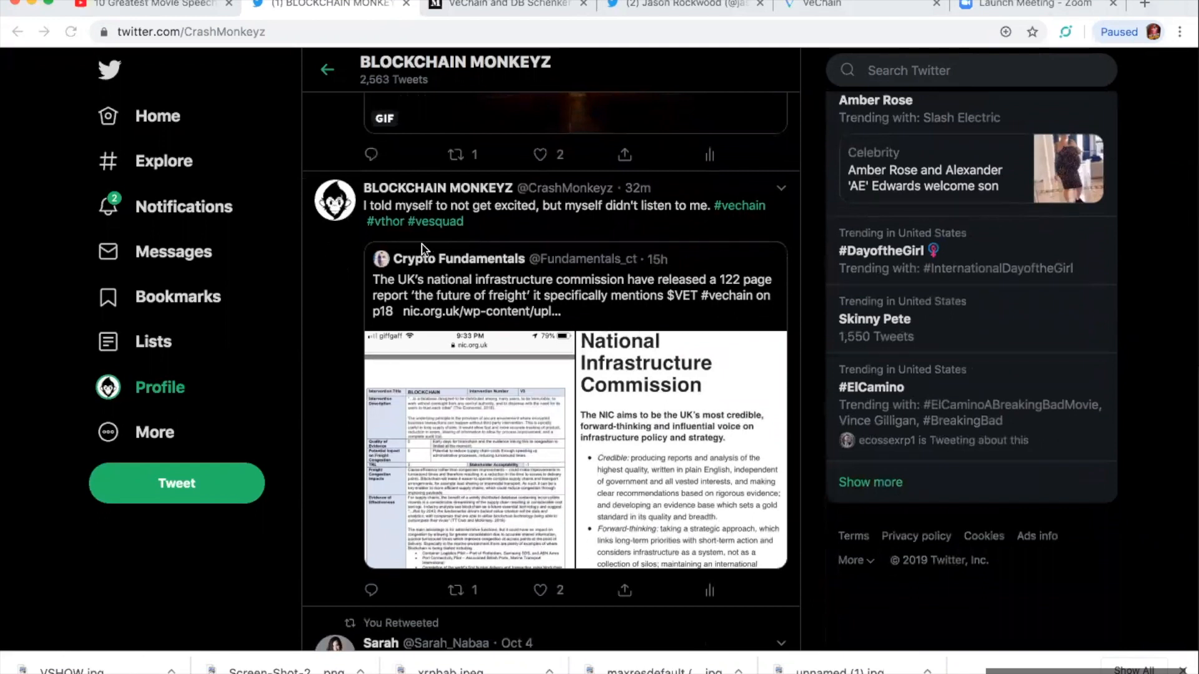
mouse_move(697, 261)
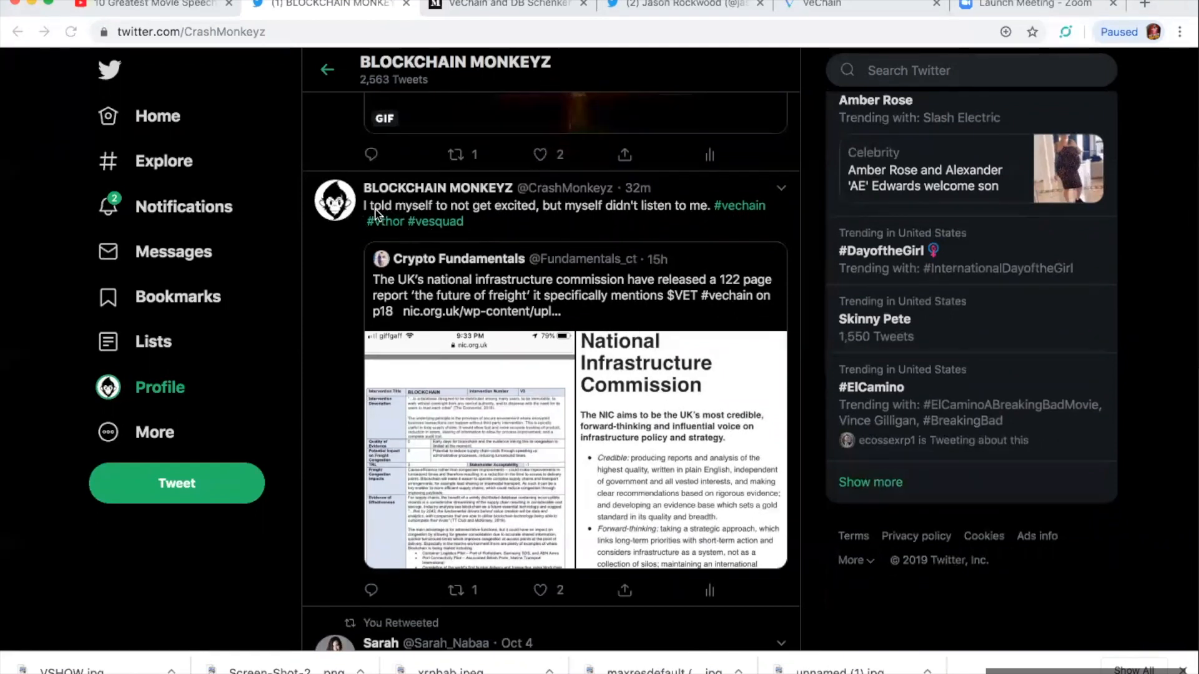
mouse_move(521, 241)
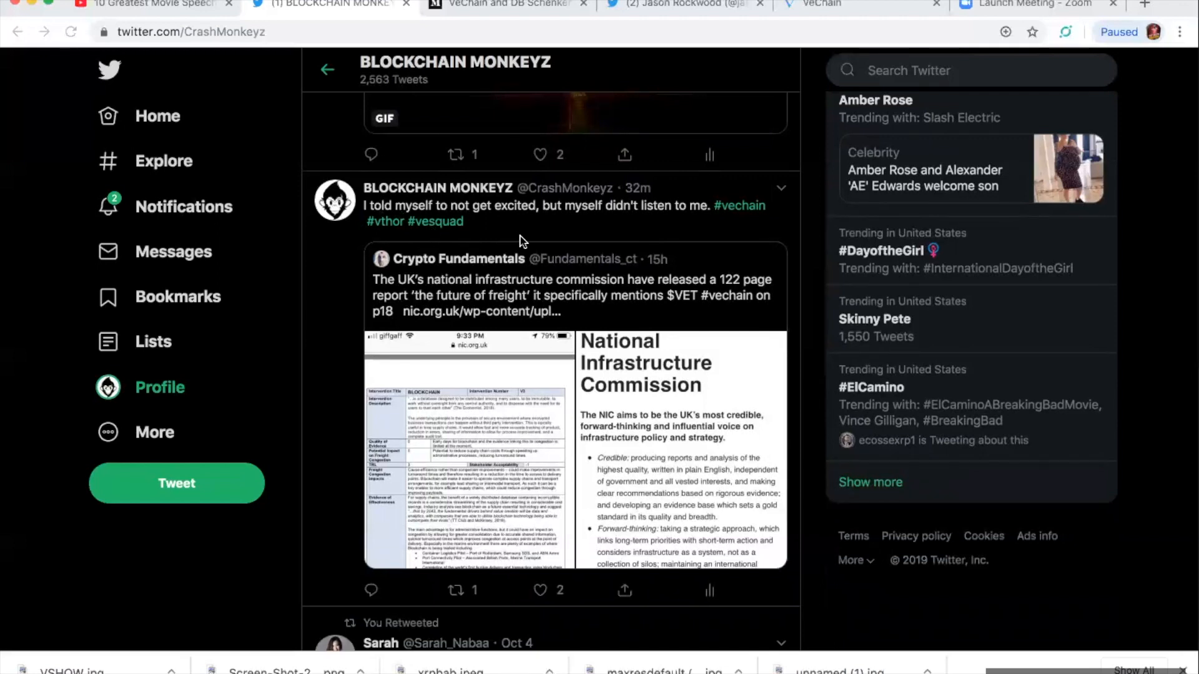
mouse_move(623, 269)
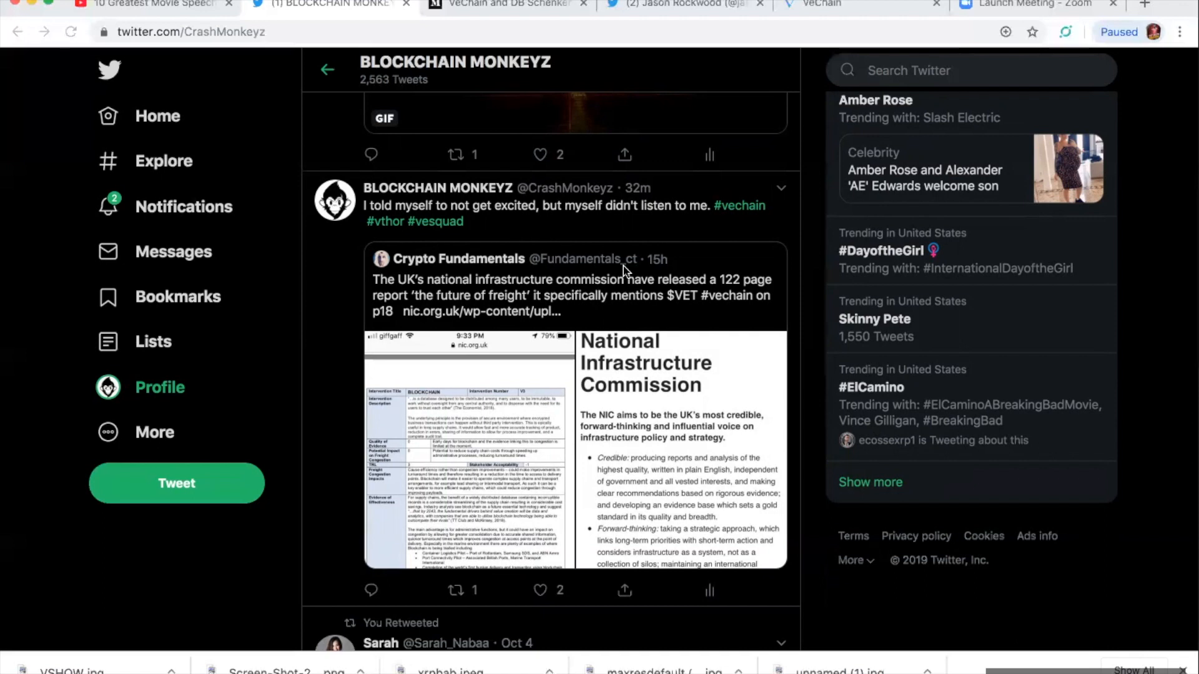
mouse_move(743, 229)
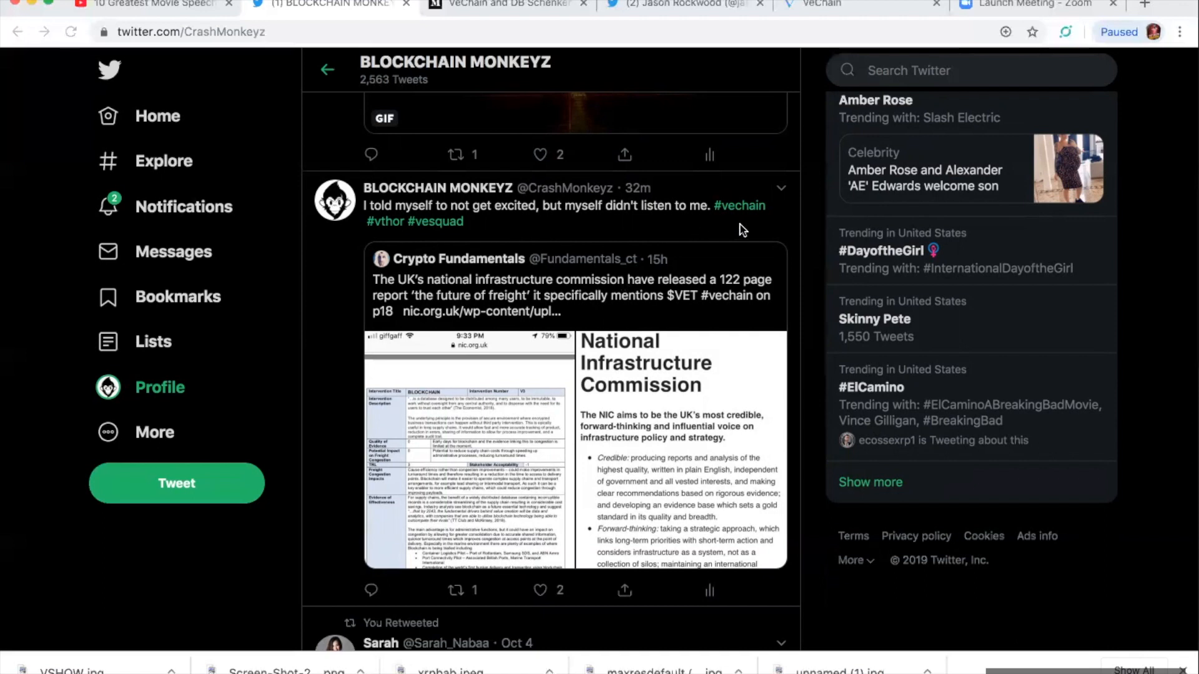
click(540, 155)
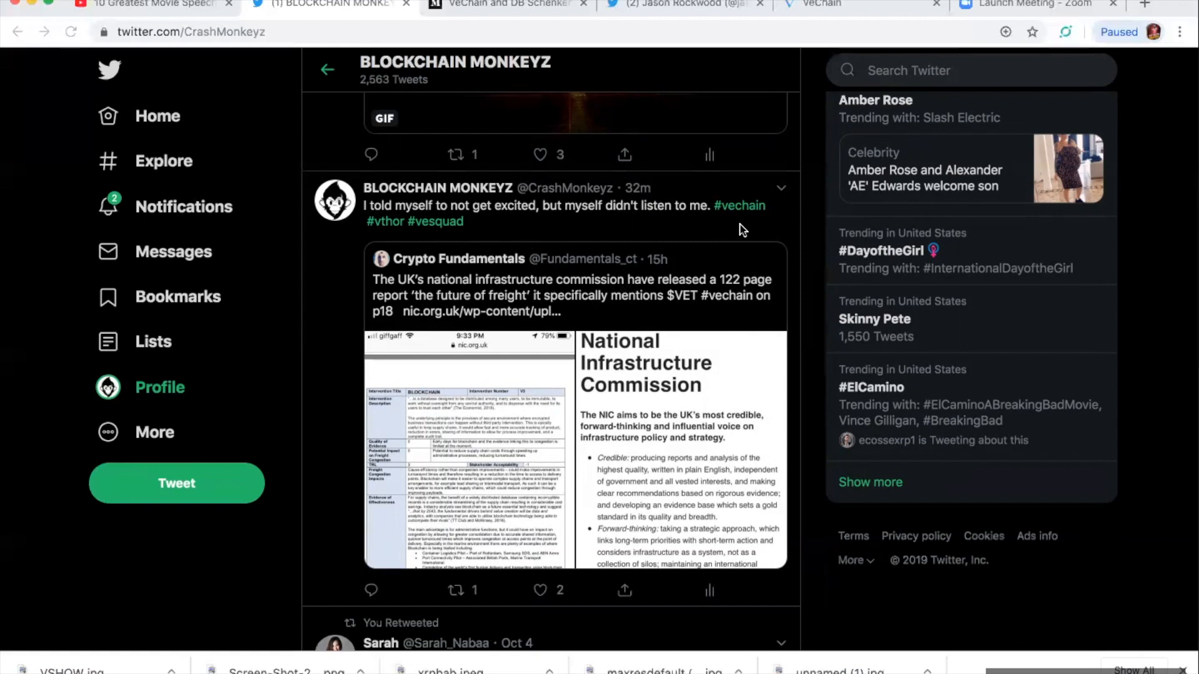
mouse_move(598, 403)
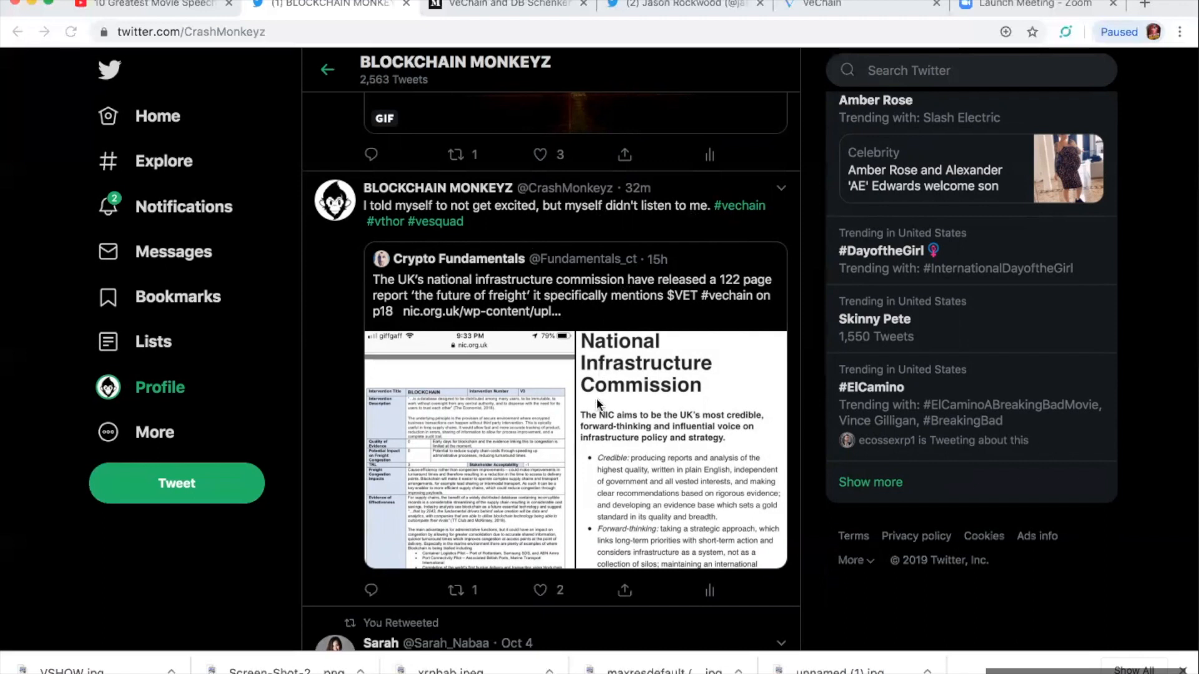
View the report image full size, then switch to the VeChain and DB Schenker tab.
click(467, 463)
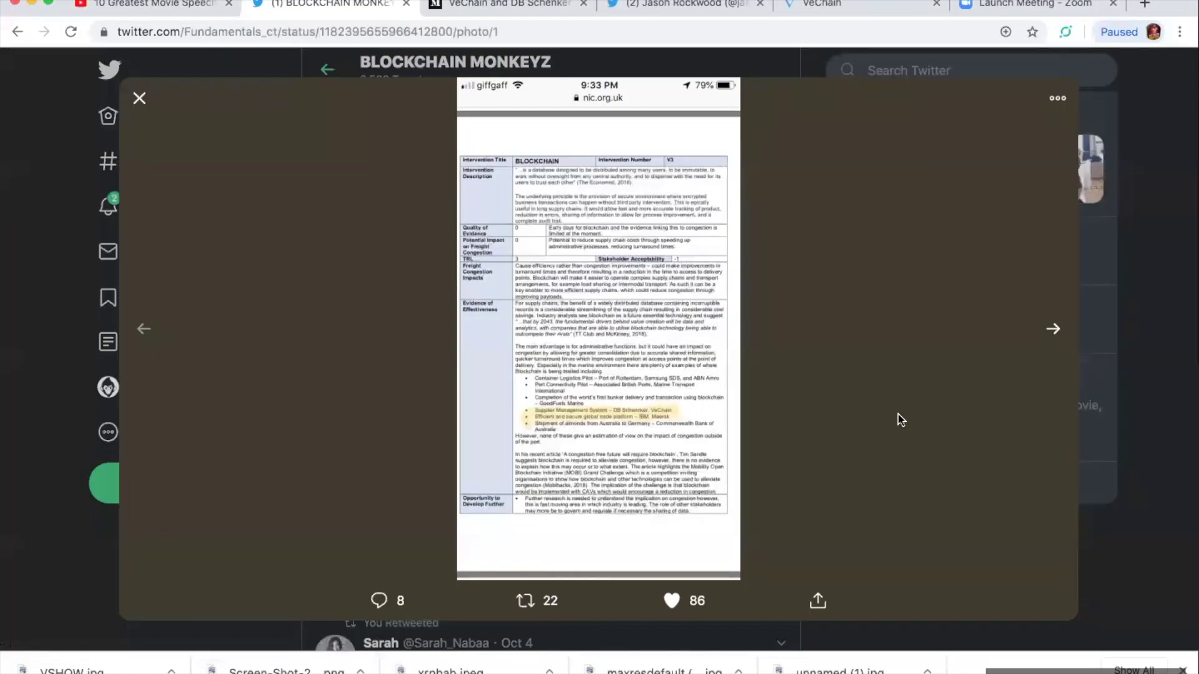
mouse_move(992, 398)
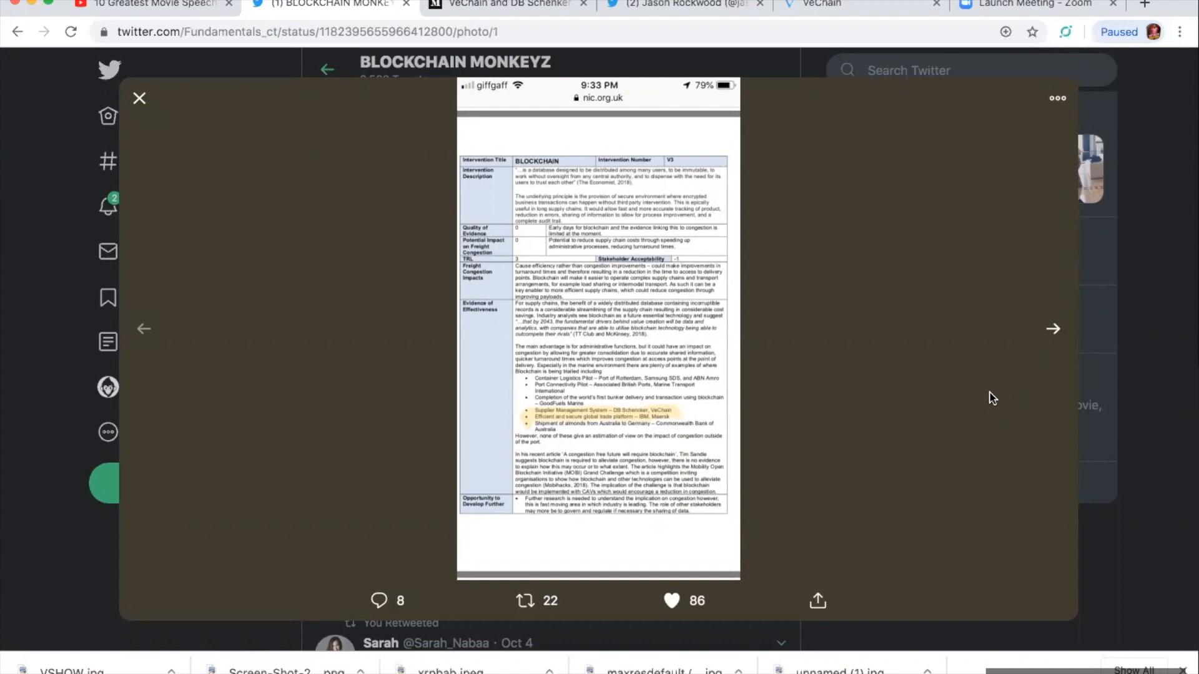
mouse_move(1004, 266)
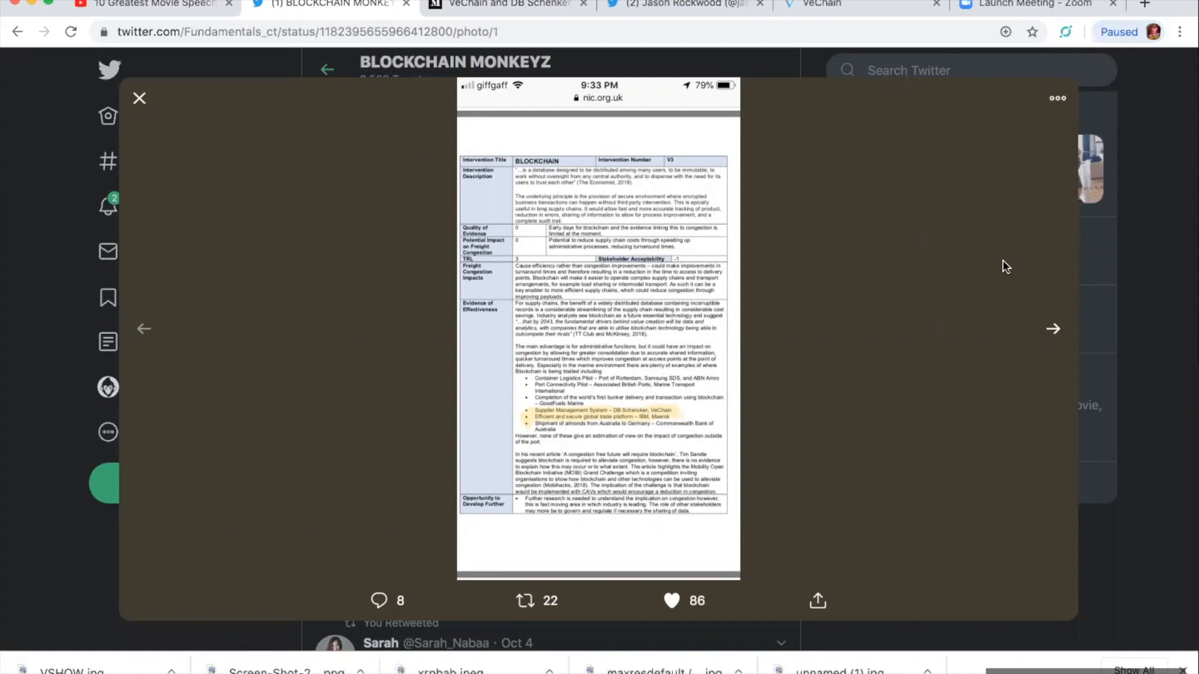
mouse_move(829, 287)
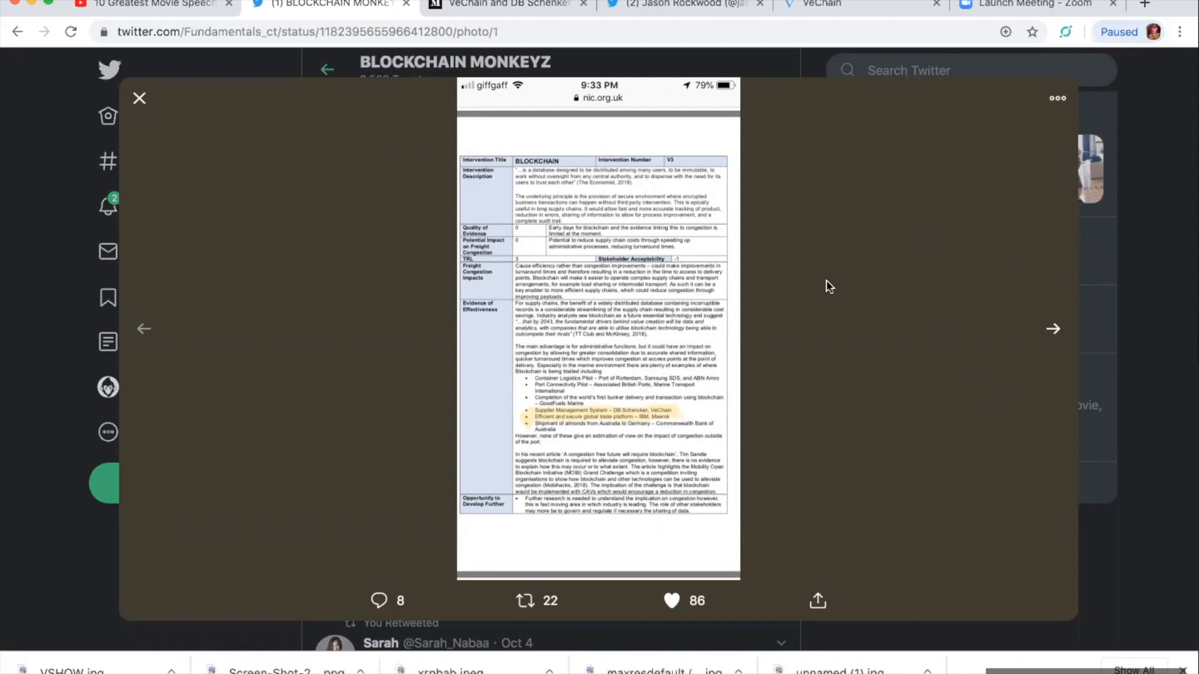
mouse_move(881, 272)
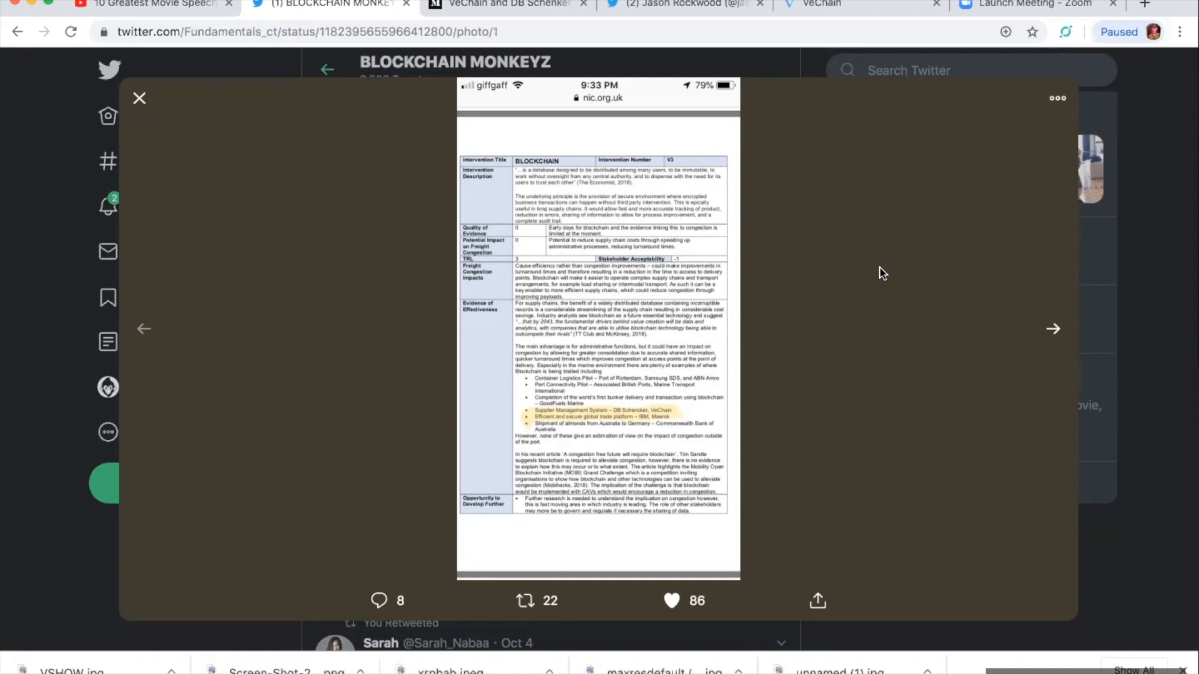
mouse_move(1017, 201)
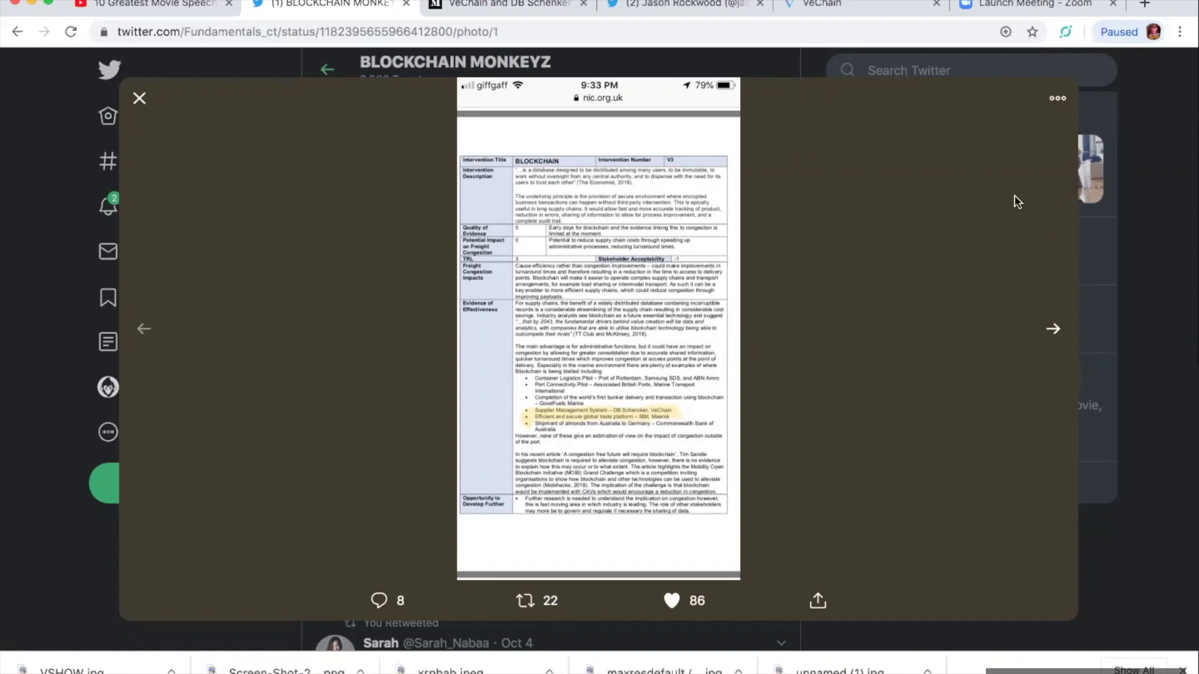
mouse_move(826, 341)
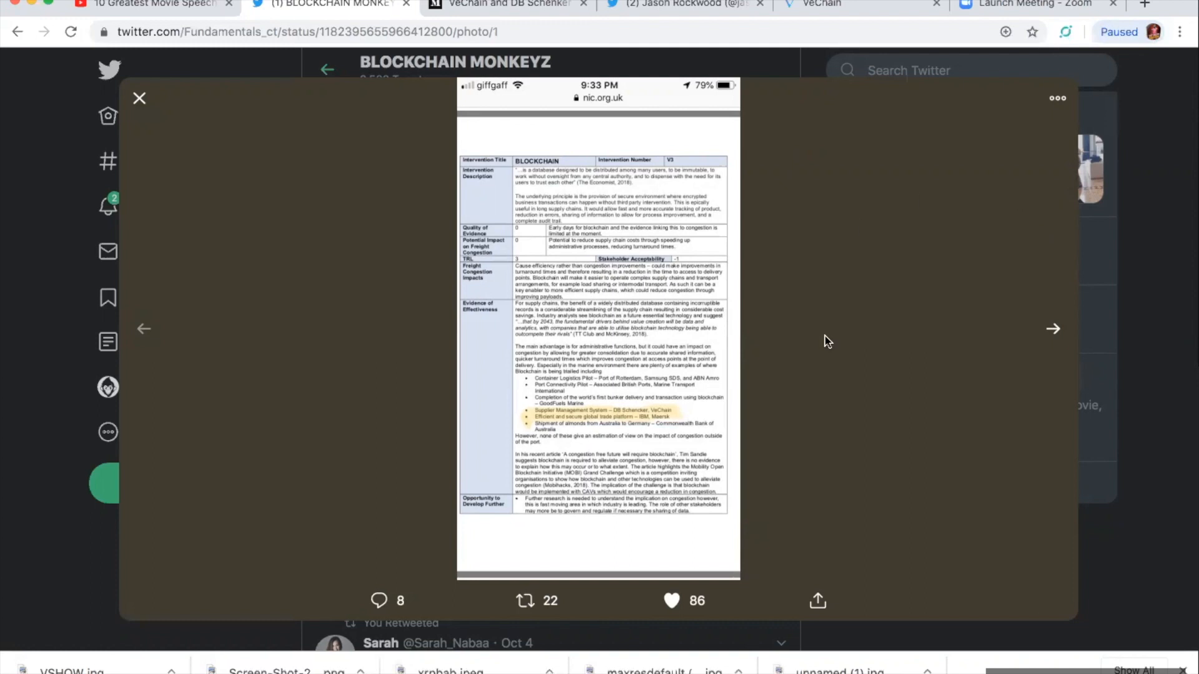
mouse_move(904, 309)
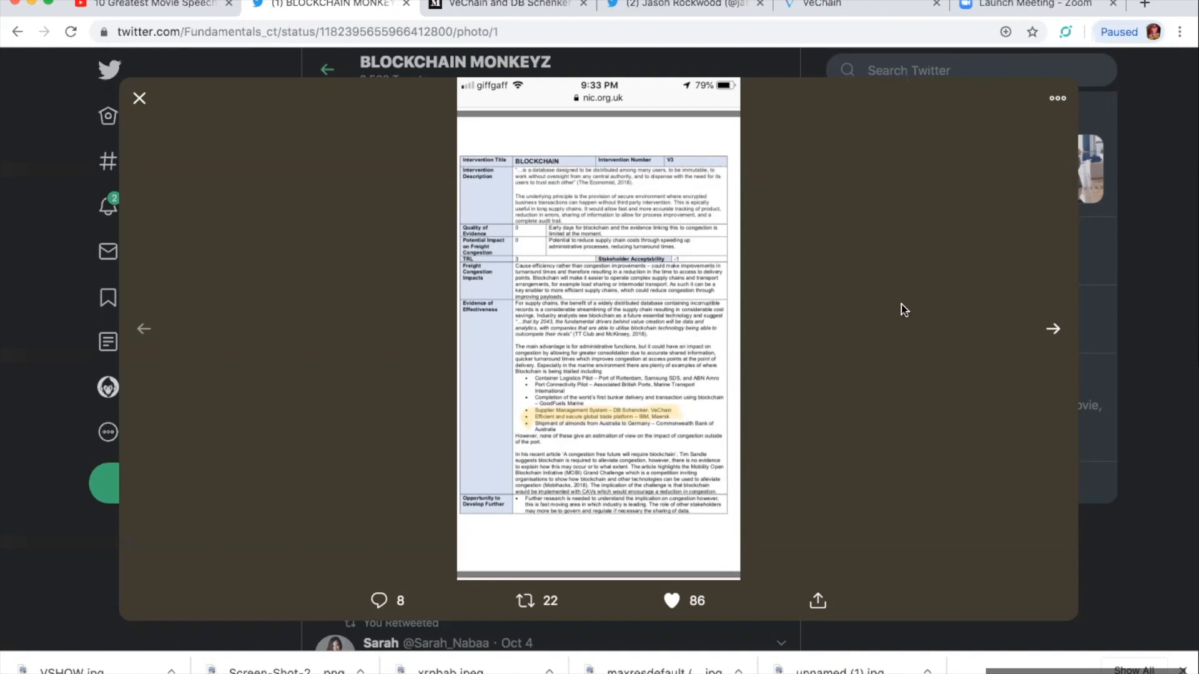
mouse_move(1136, 230)
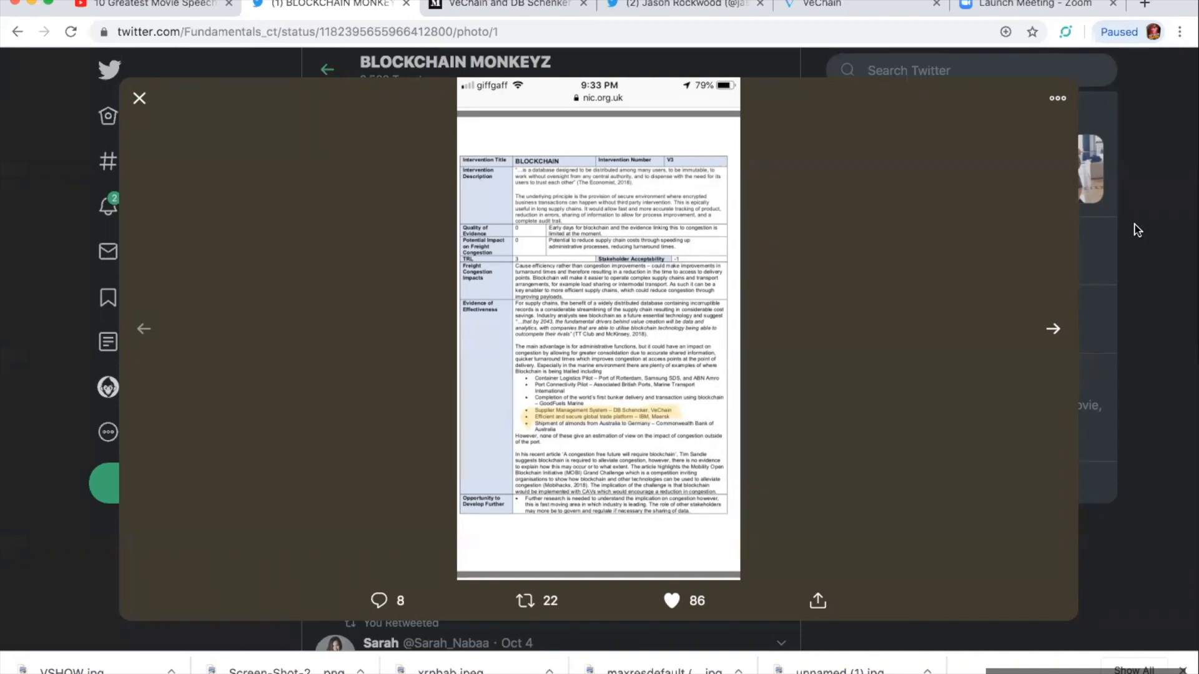
mouse_move(962, 223)
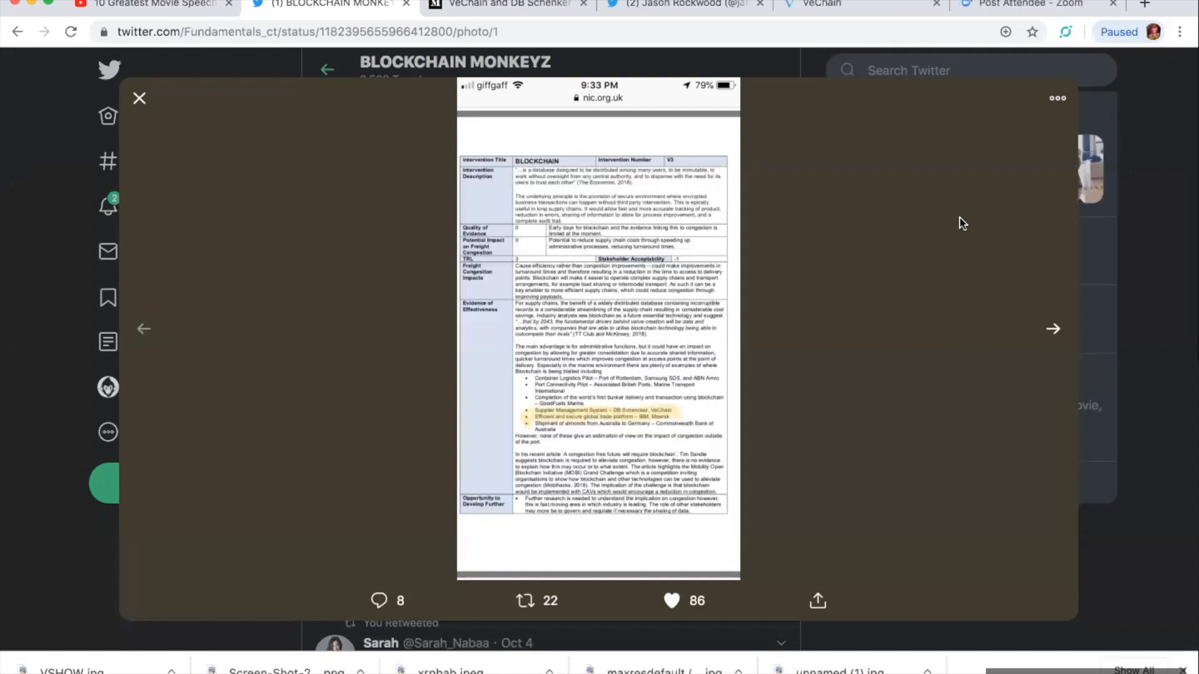
mouse_move(866, 360)
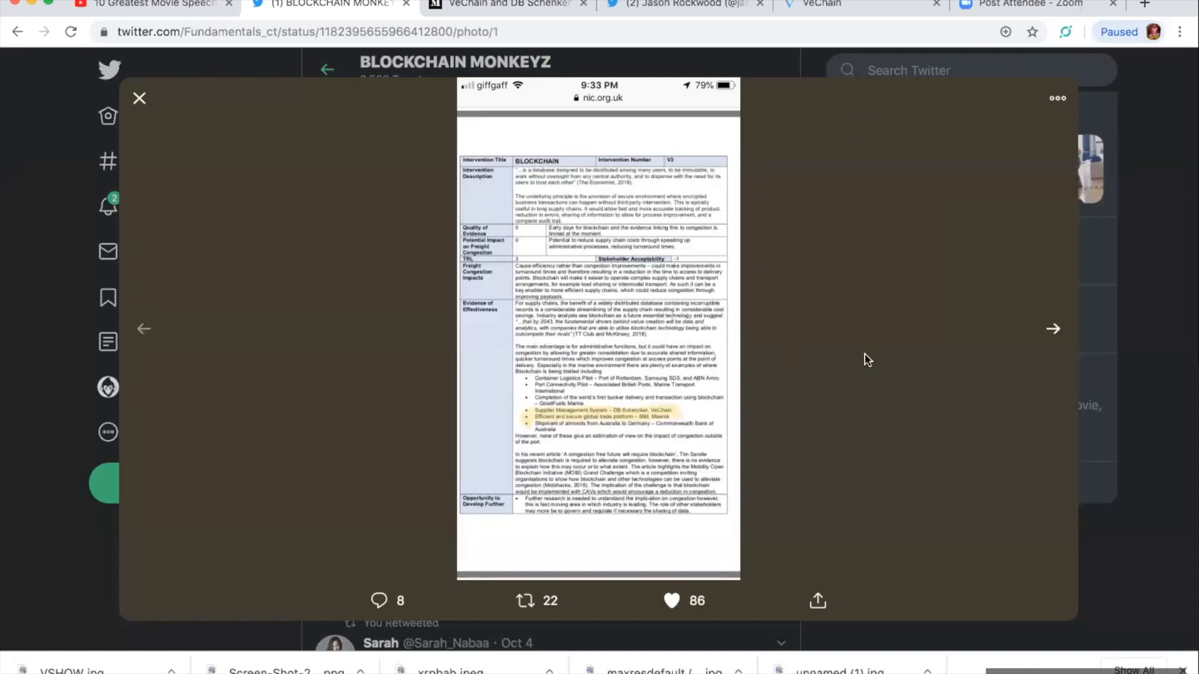
mouse_move(717, 434)
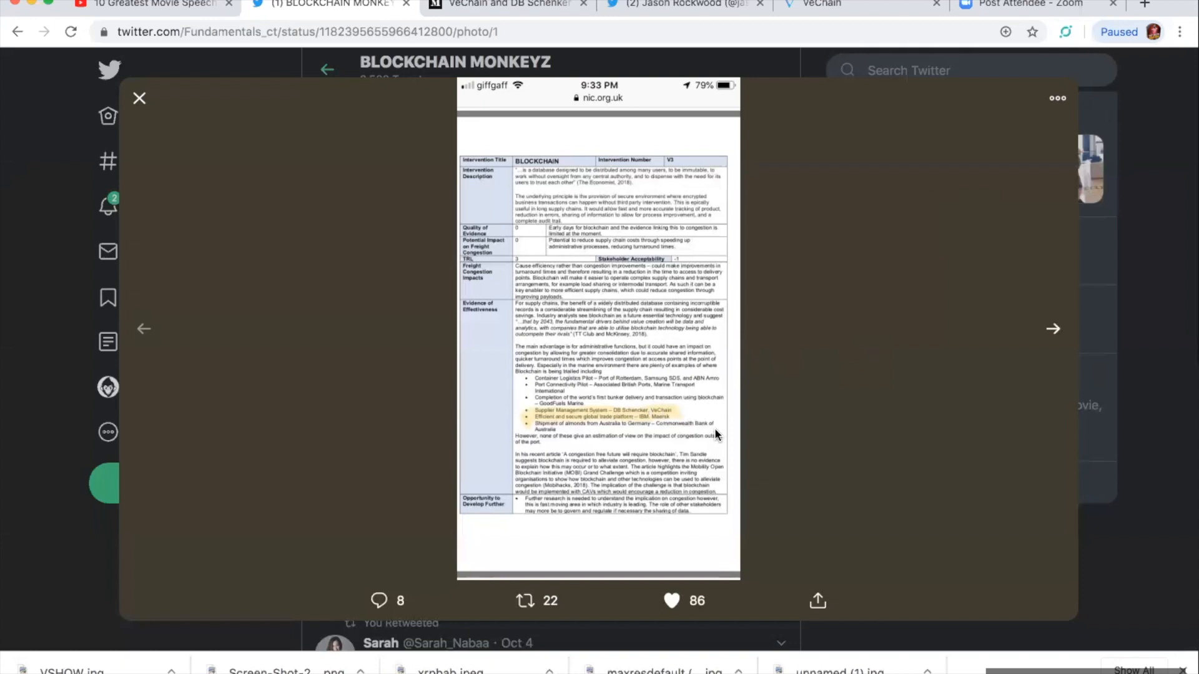
mouse_move(790, 289)
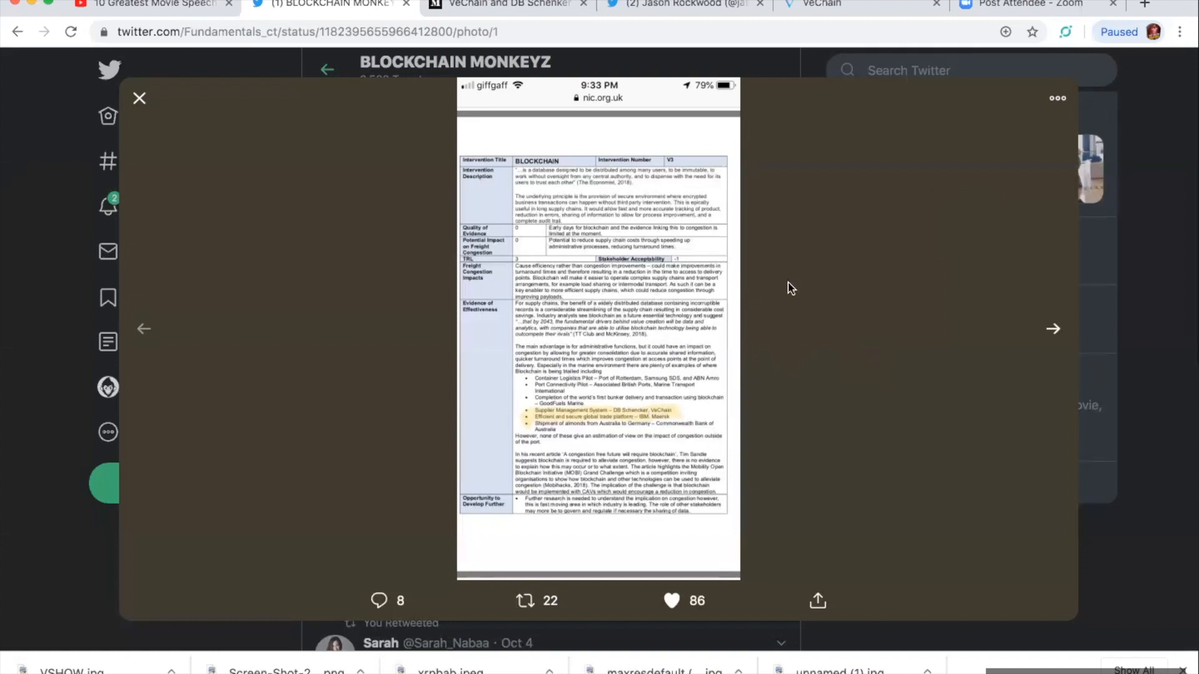
mouse_move(843, 315)
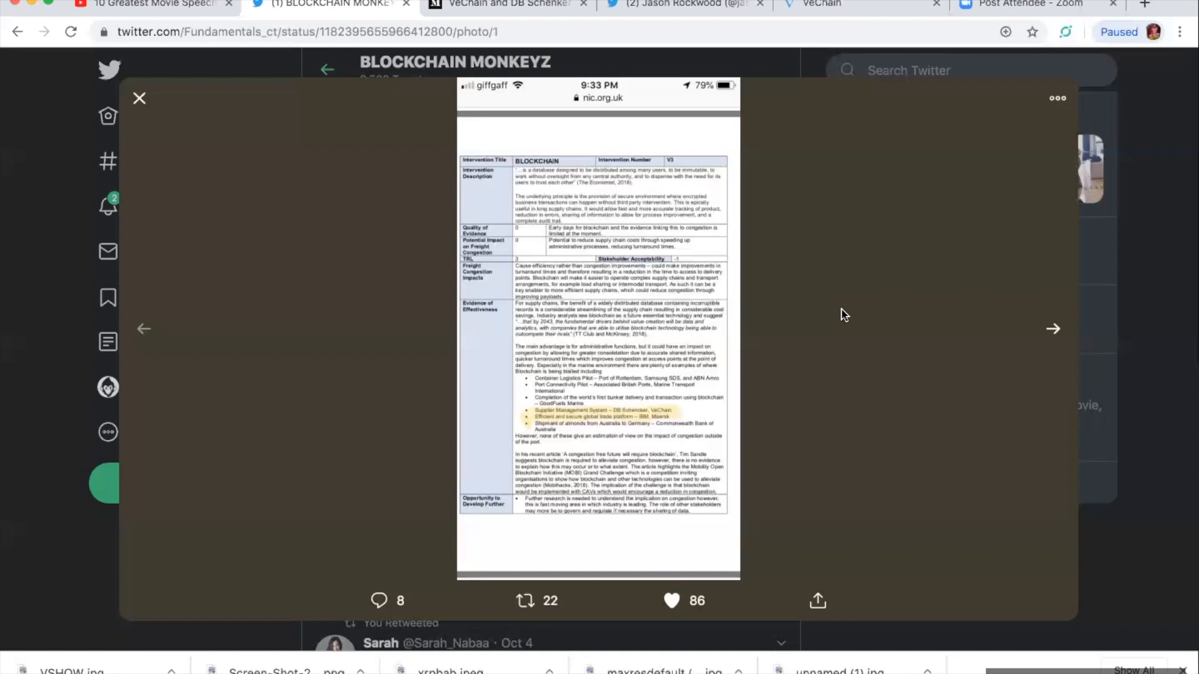
mouse_move(967, 140)
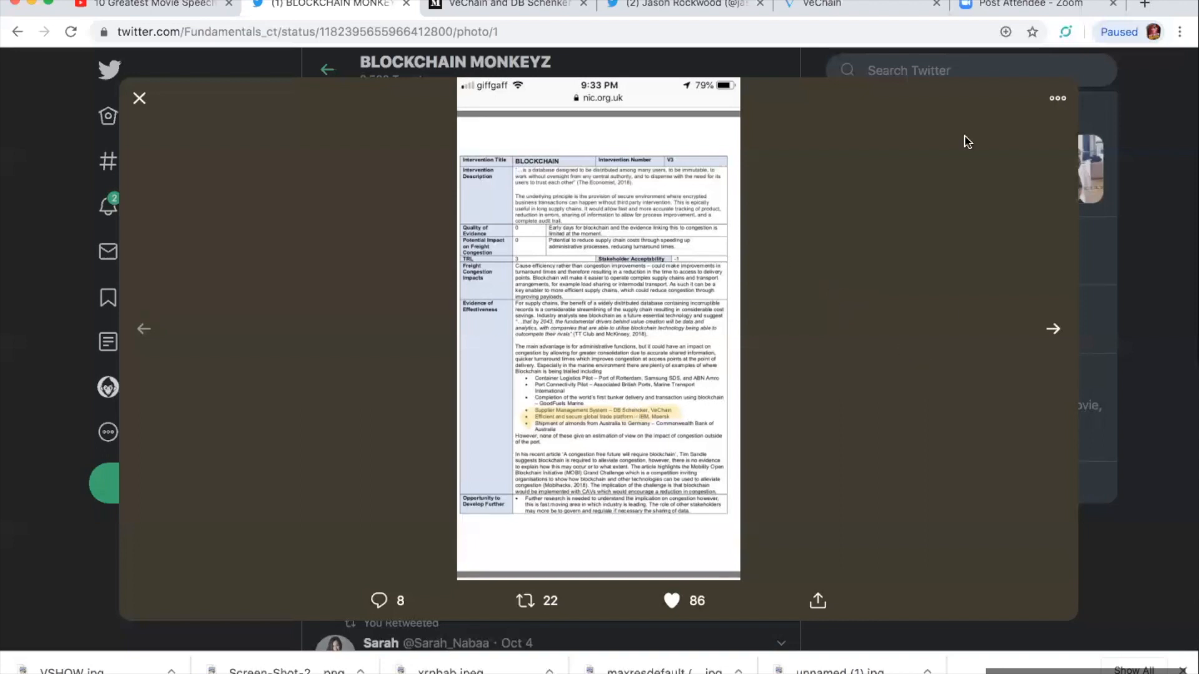
click(505, 3)
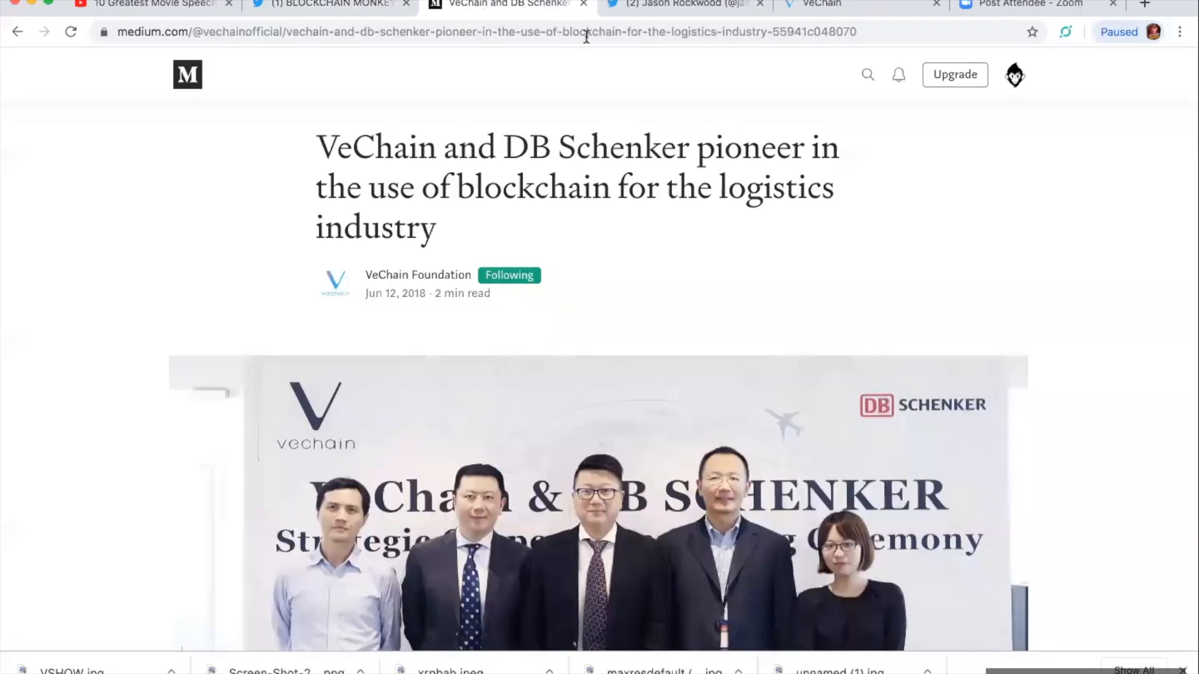
mouse_move(945, 205)
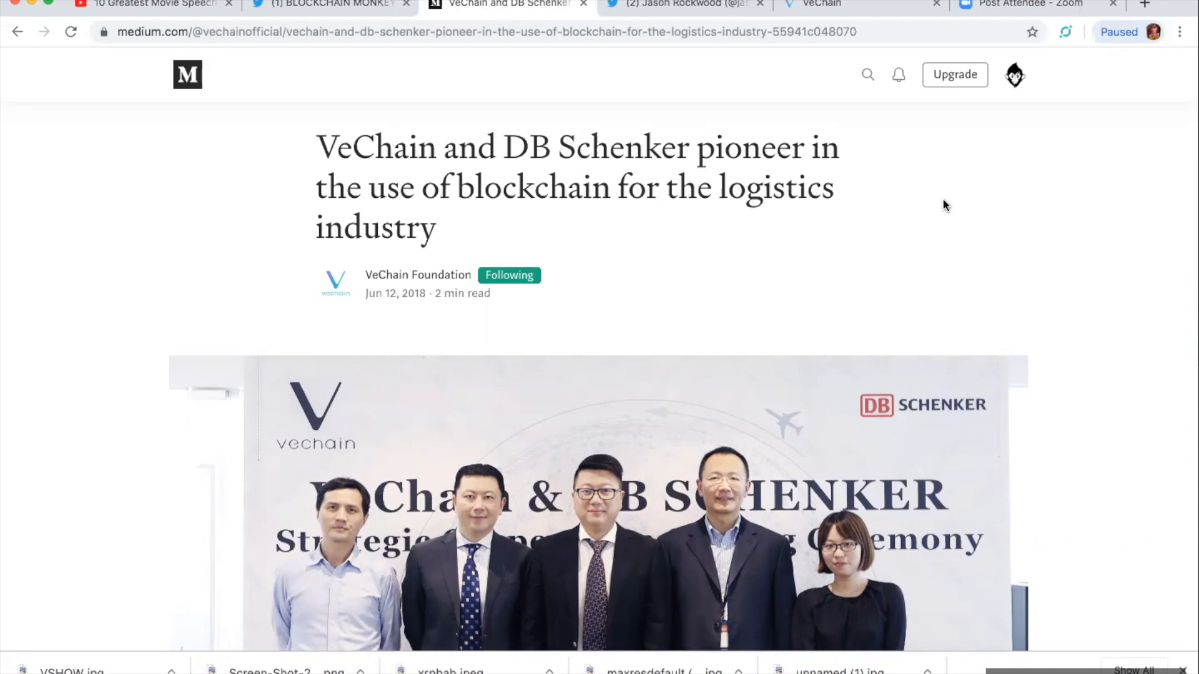
Scroll past the header photo to the paragraphs describing VeChain Foundation and DB Schenker.
scroll(down, 3)
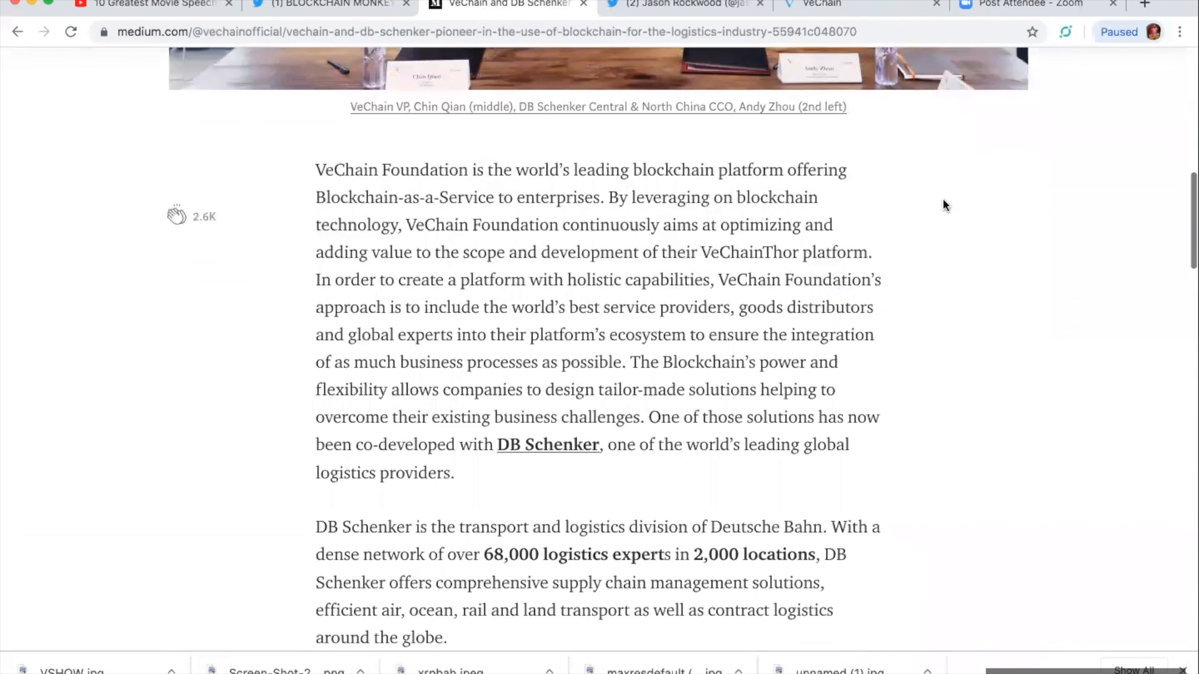
mouse_move(896, 278)
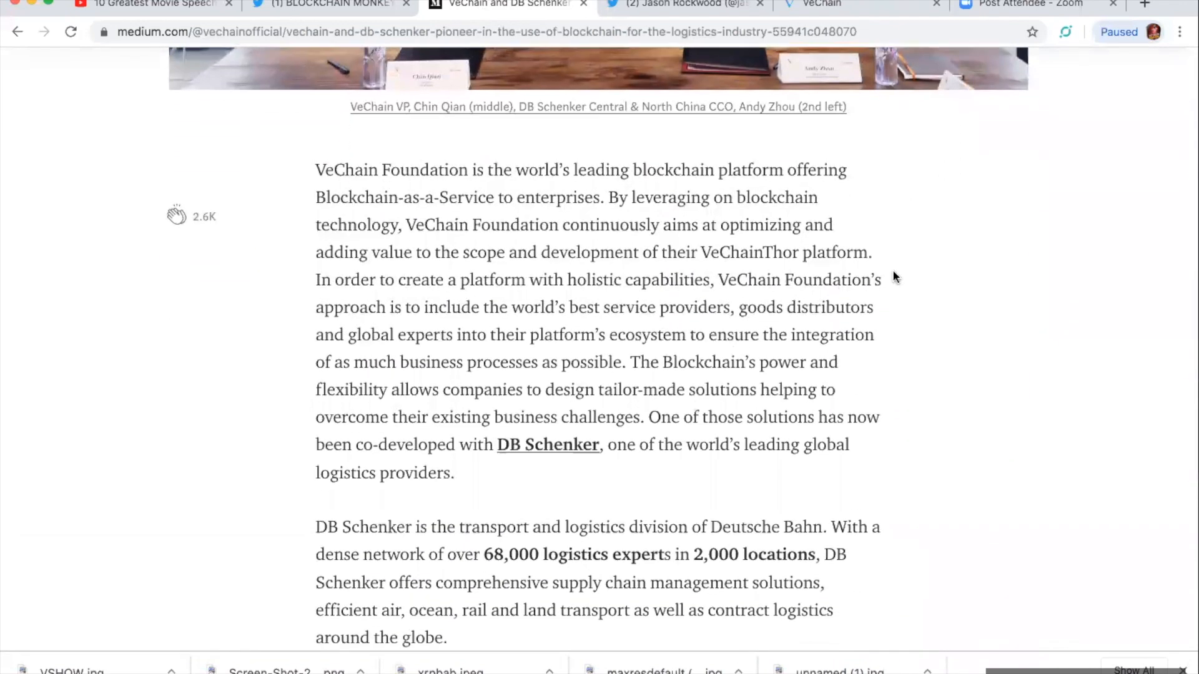